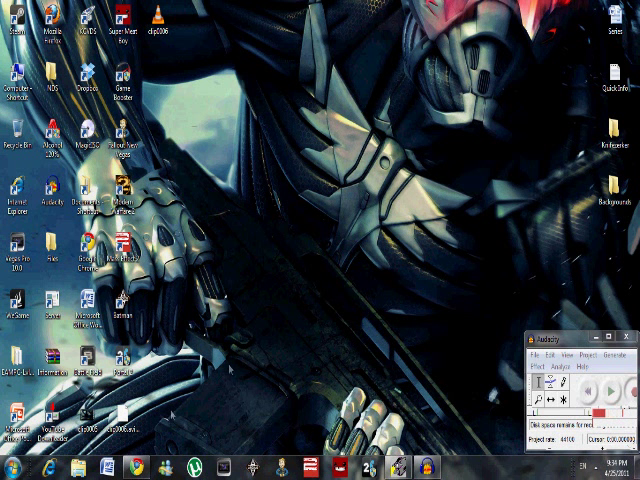
- Open the Minecraft 1.5 torrent file from the desktop in uTorrent
left_click(128, 466)
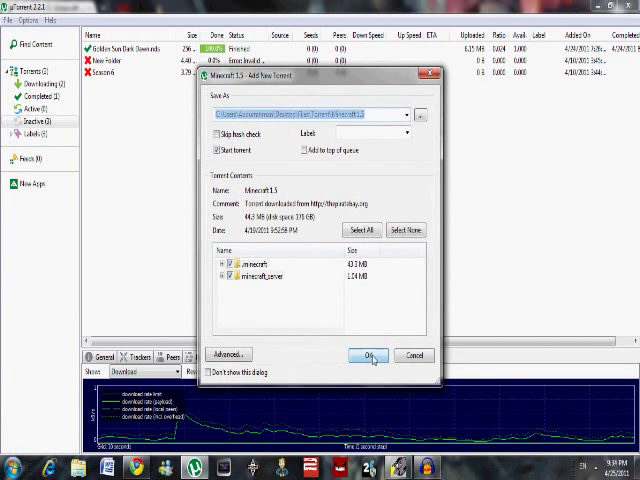
- Confirm adding the Minecraft 1.5 torrent, then bring up its context menu once downloading
left_click(369, 355)
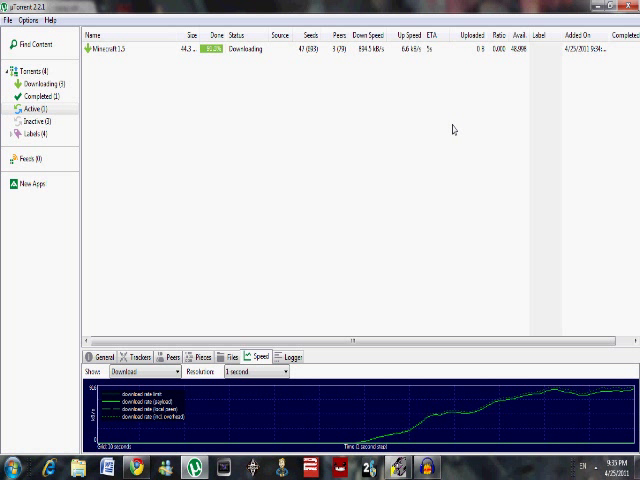
mouse_move(428, 58)
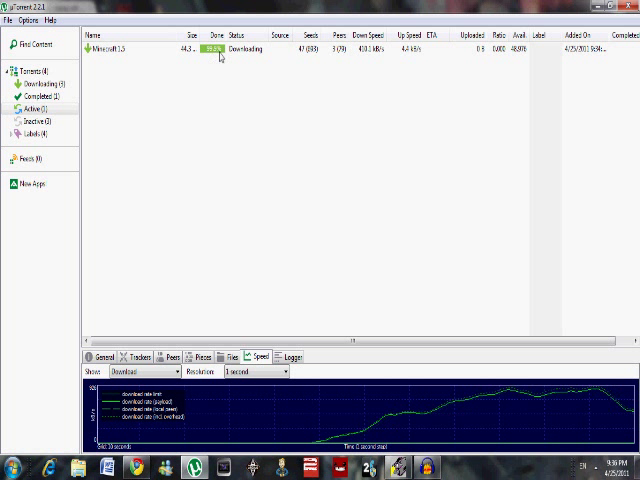
right_click(120, 48)
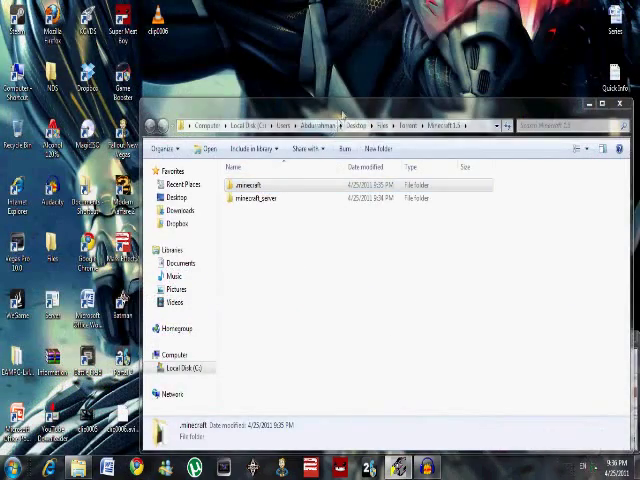
- Open AppData\Roaming in a second Explorer window, then open the downloaded .minecraft folder
left_click(10, 467)
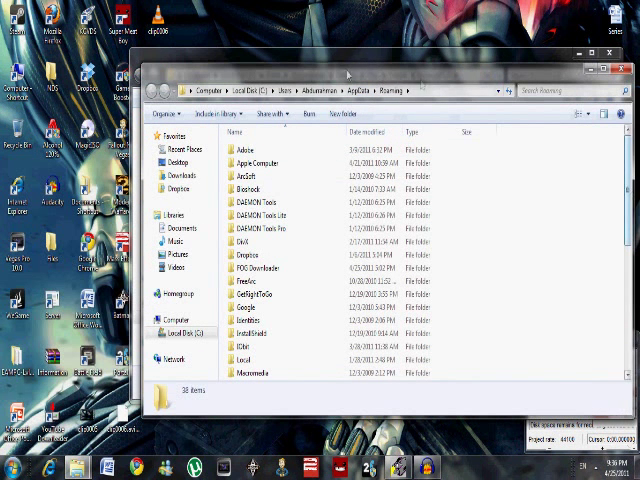
scroll("down", 3)
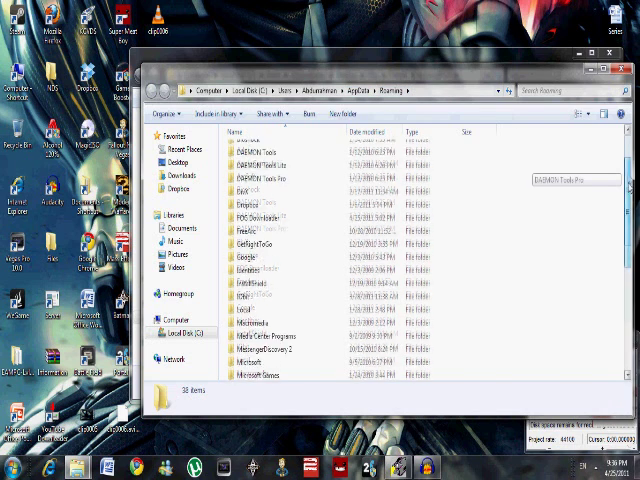
scroll("up", 3)
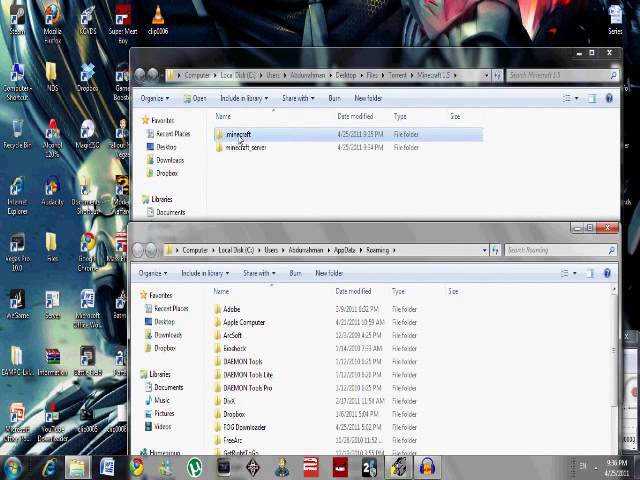
double_click(238, 130)
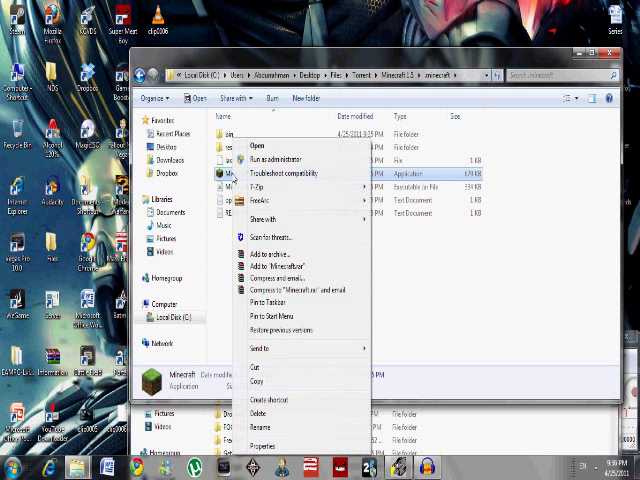
left_click(272, 399)
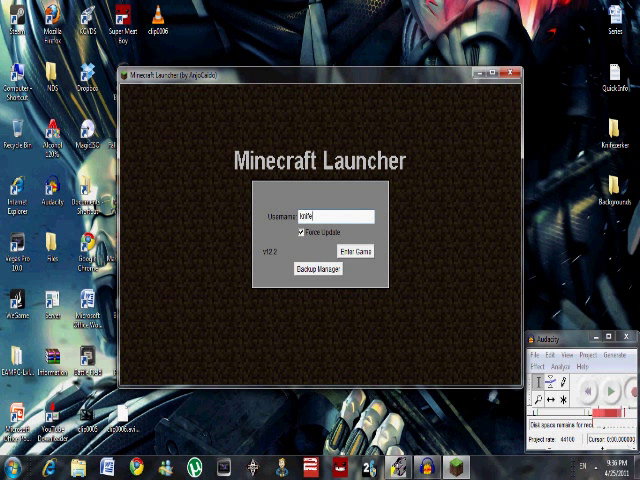
- Enter the game with Force Update ticked so packages download
left_click(348, 250)
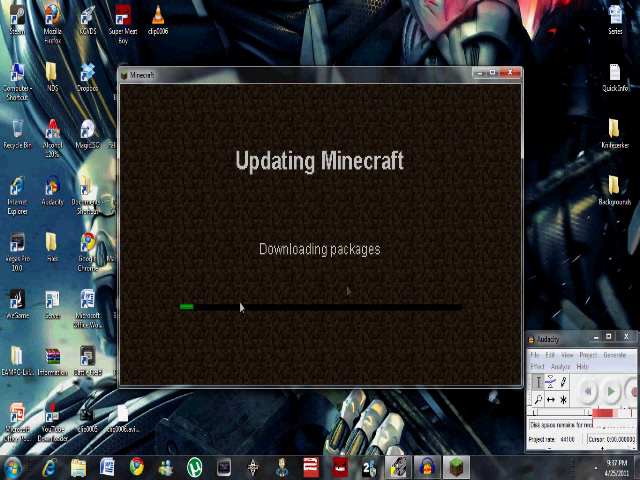
mouse_move(417, 307)
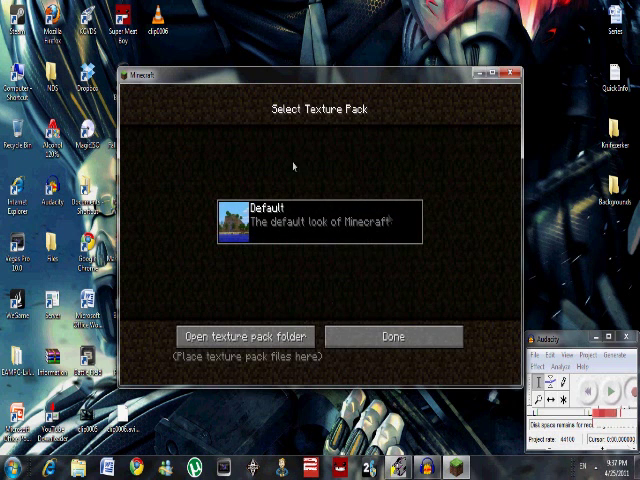
- Skip texture pack selection and generate New World with a random seed
left_click(392, 336)
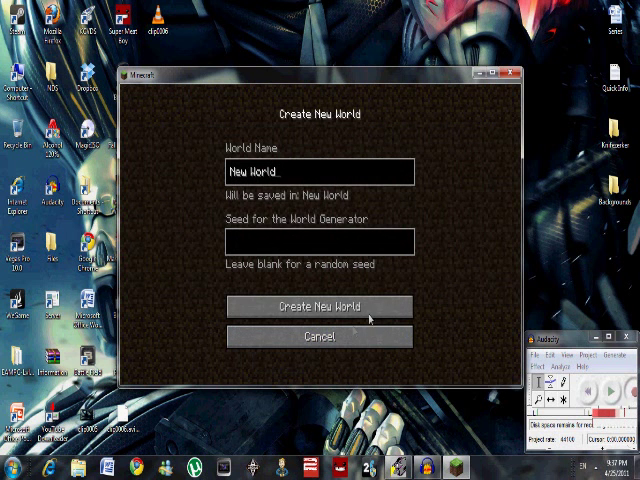
left_click(319, 306)
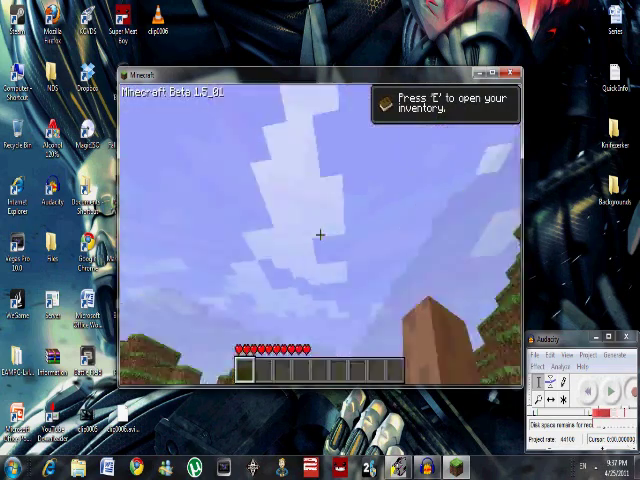
mouse_move(320, 235)
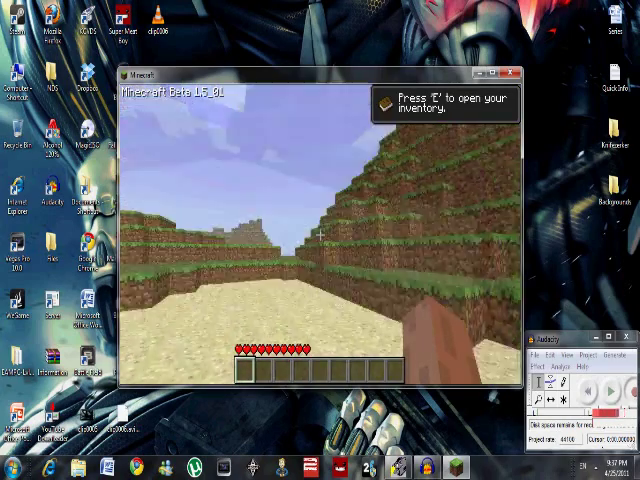
mouse_move(320, 230)
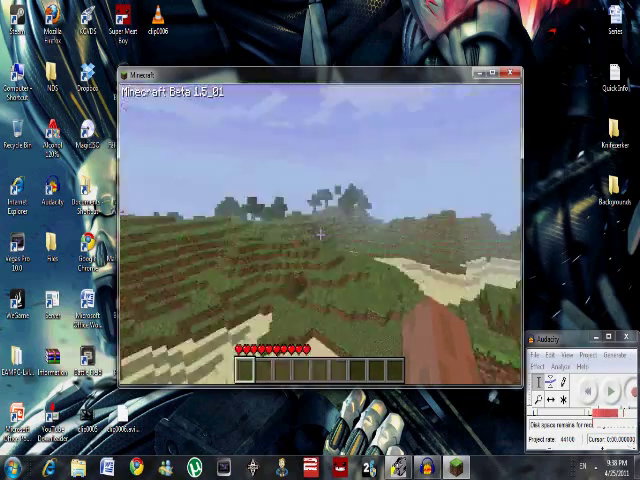
mouse_move(320, 235)
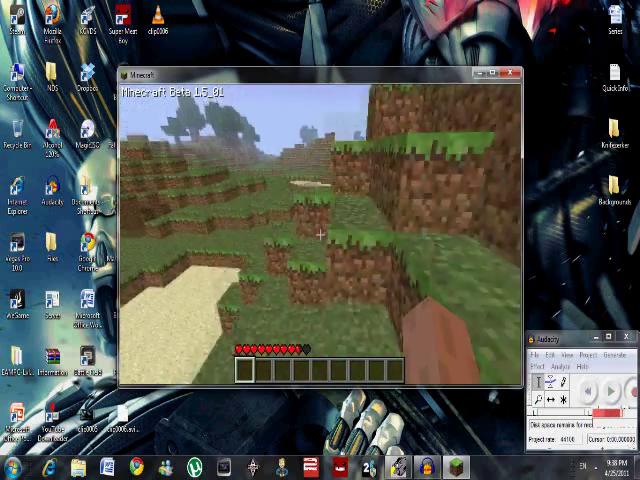